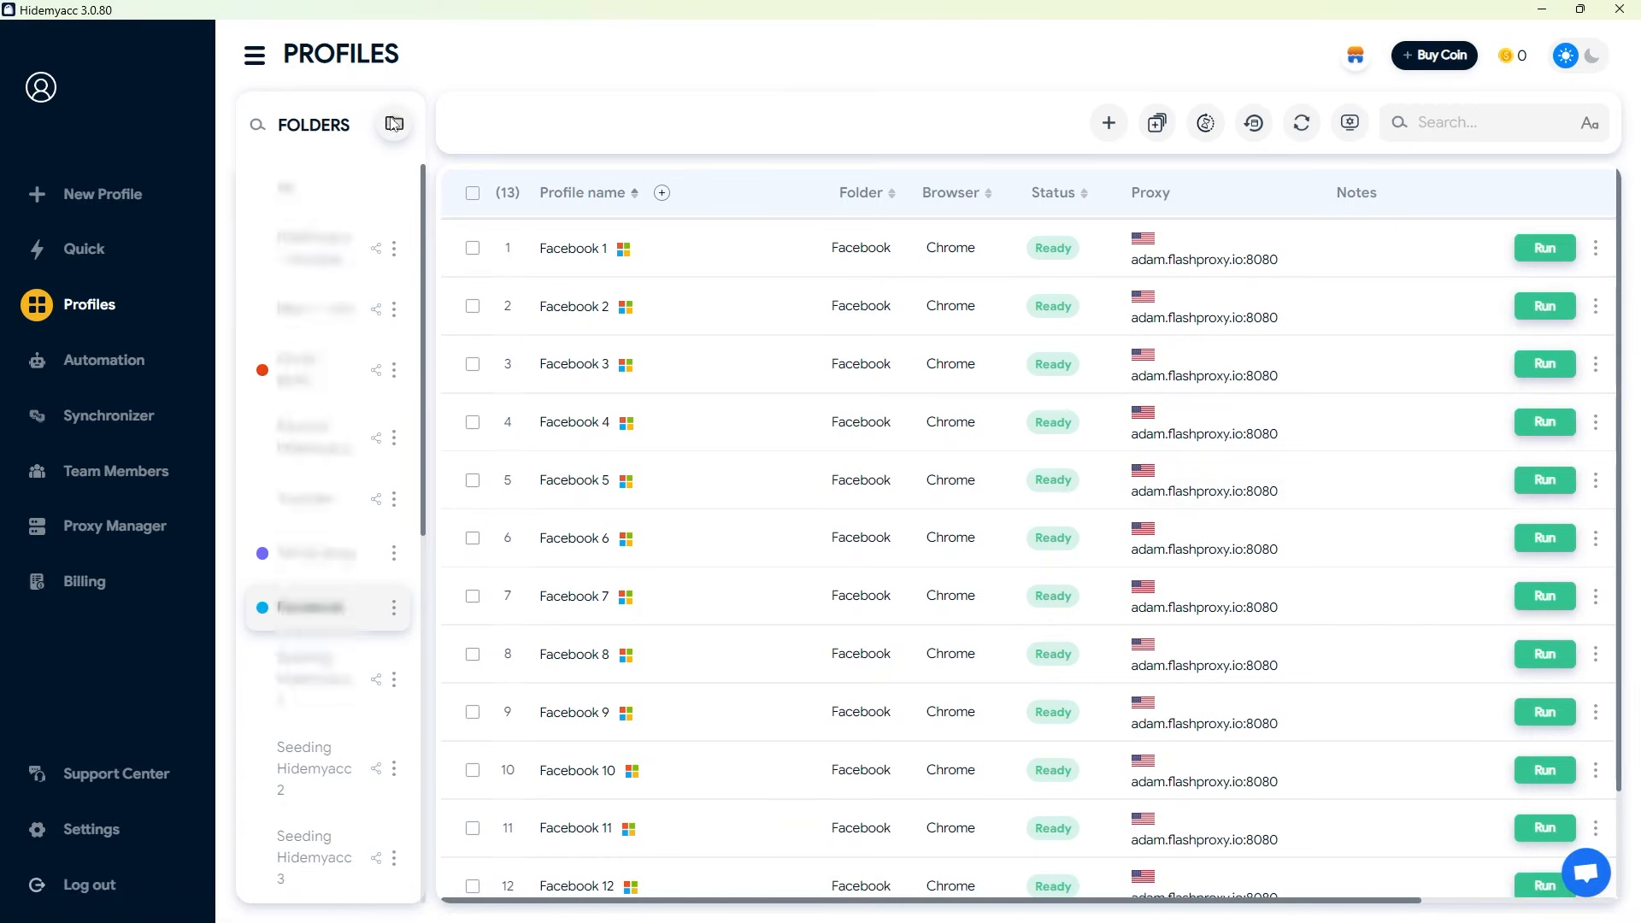
Name the folders (FB seeding 1, 2, Fb seeding 3) with green, yellow and orange labels and create them
click(394, 123)
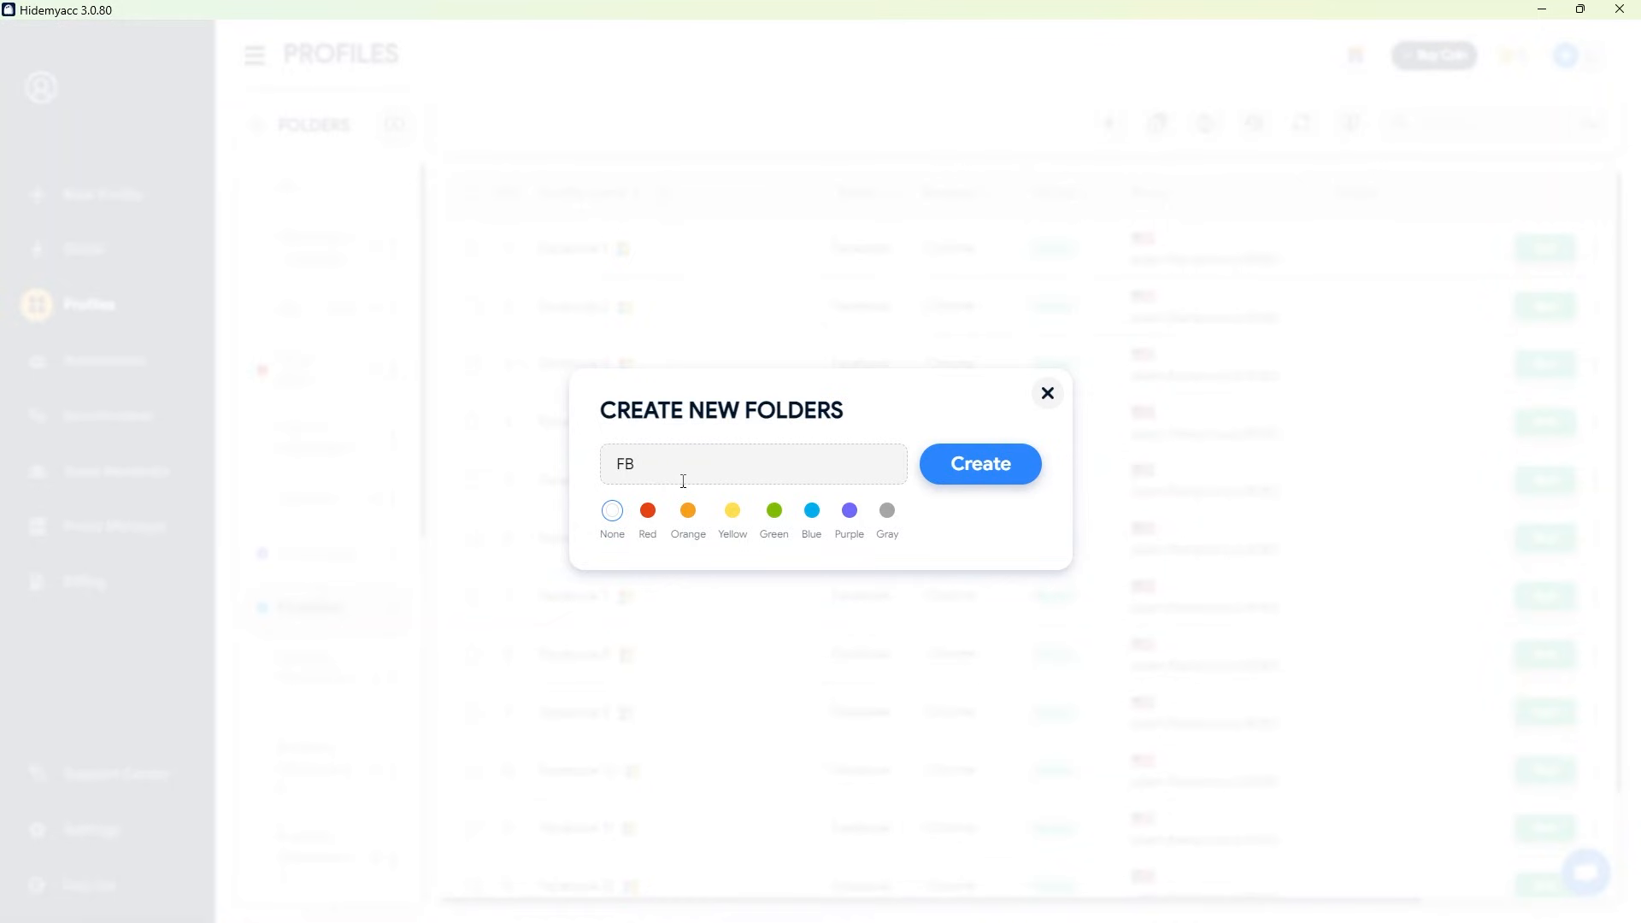
text(seeding 1)
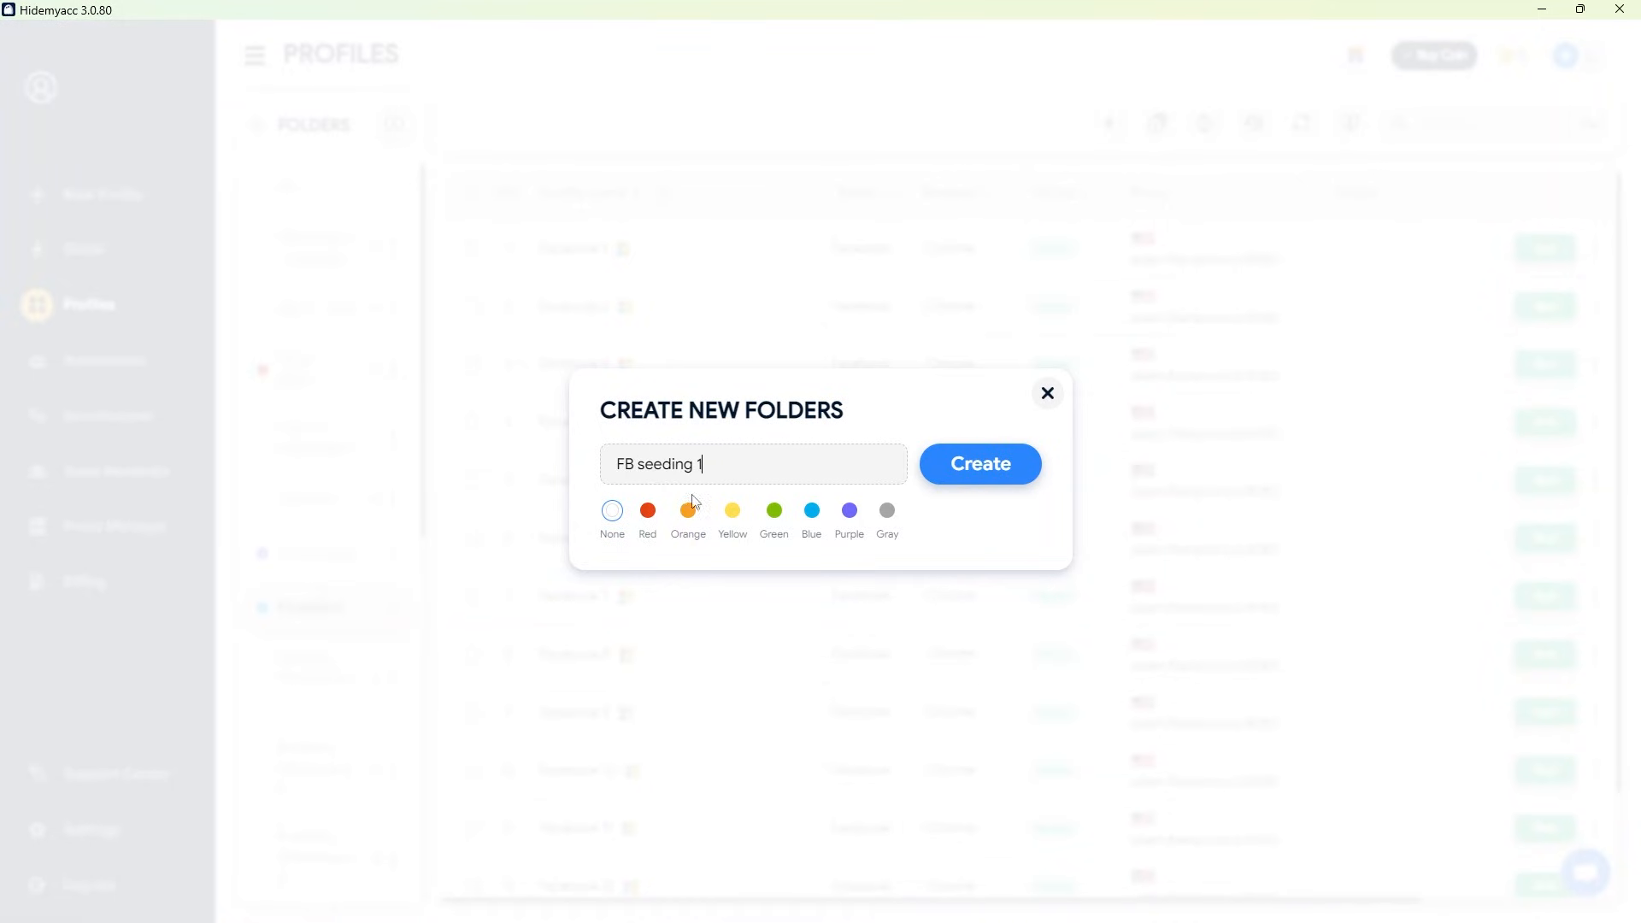
click(979, 465)
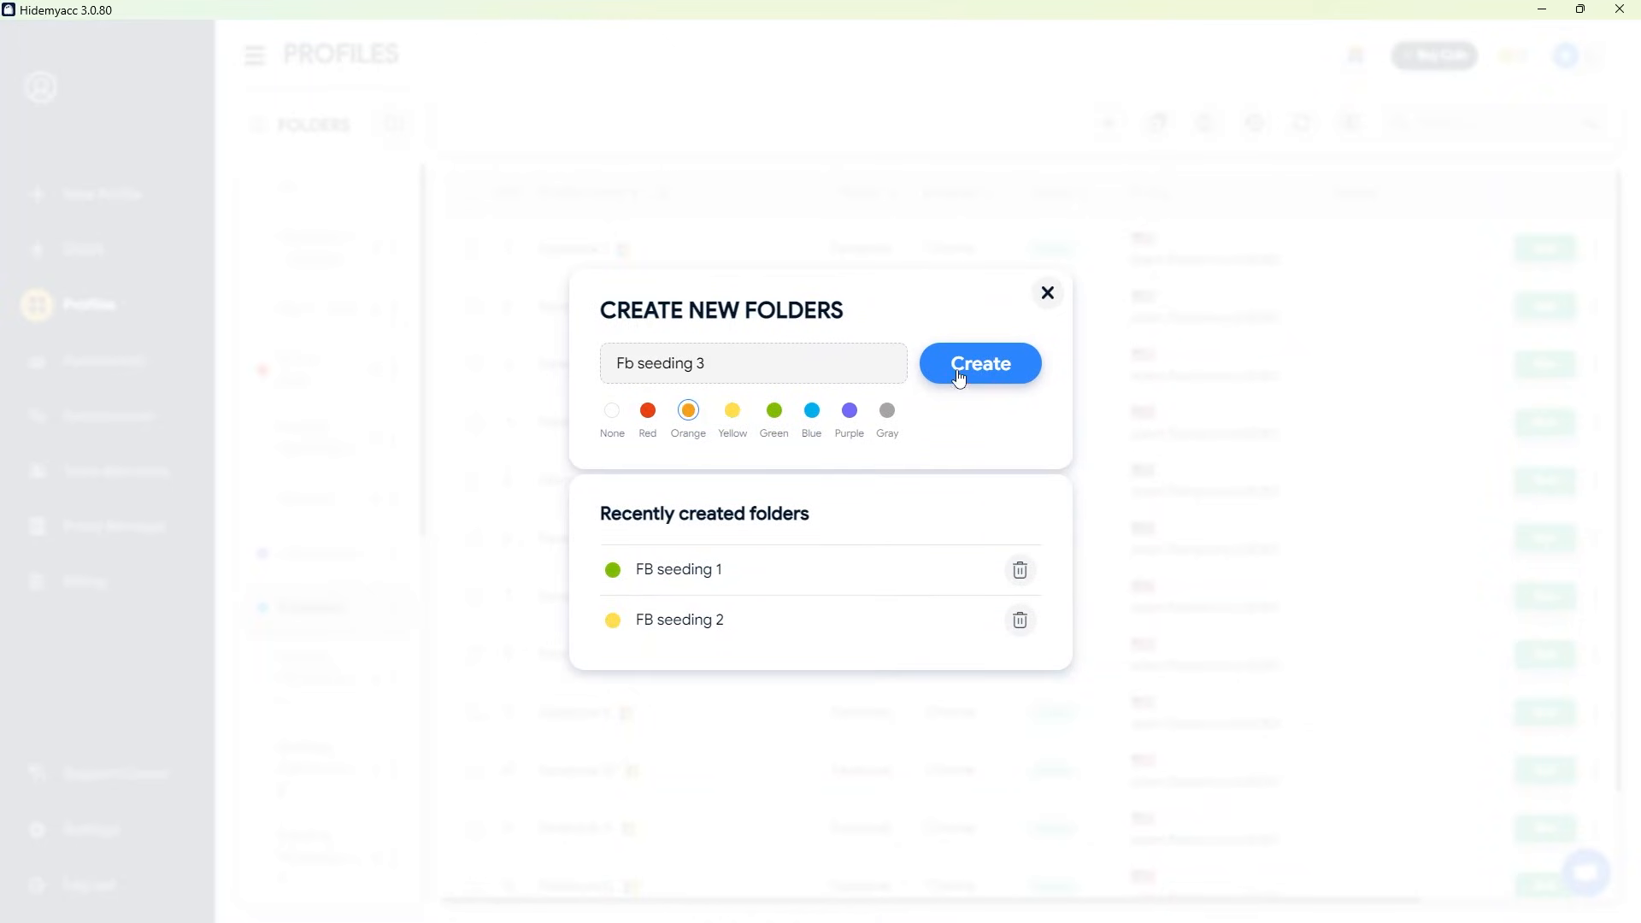
click(980, 362)
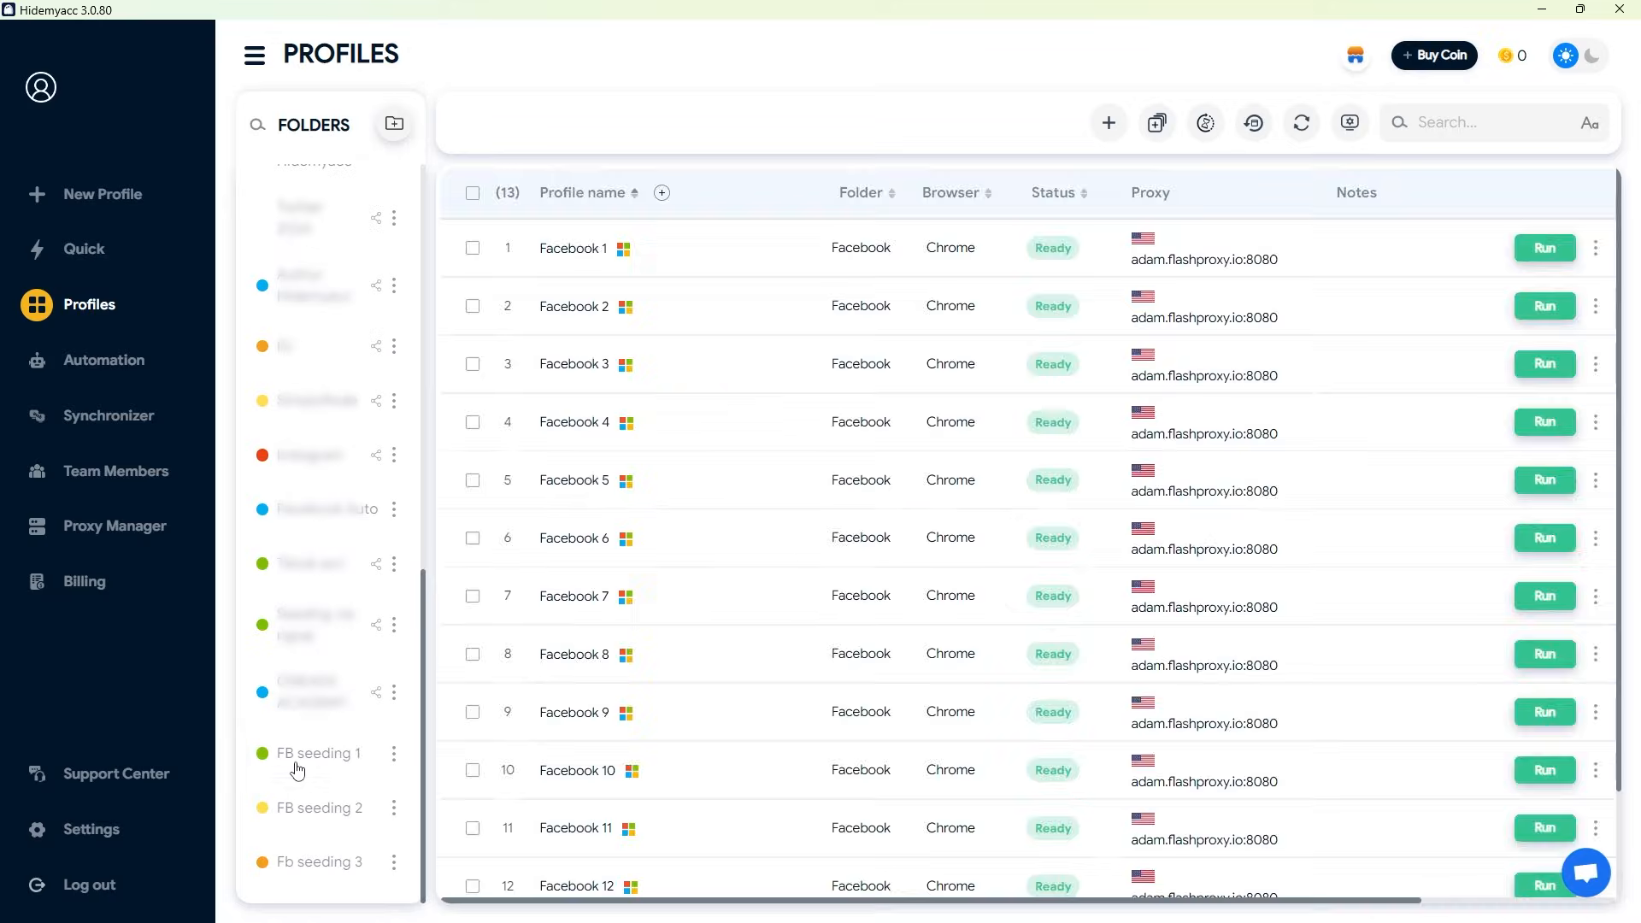
Share the FB seeding 1 folder (six profiles) with a second member holding Admin rights
click(1156, 123)
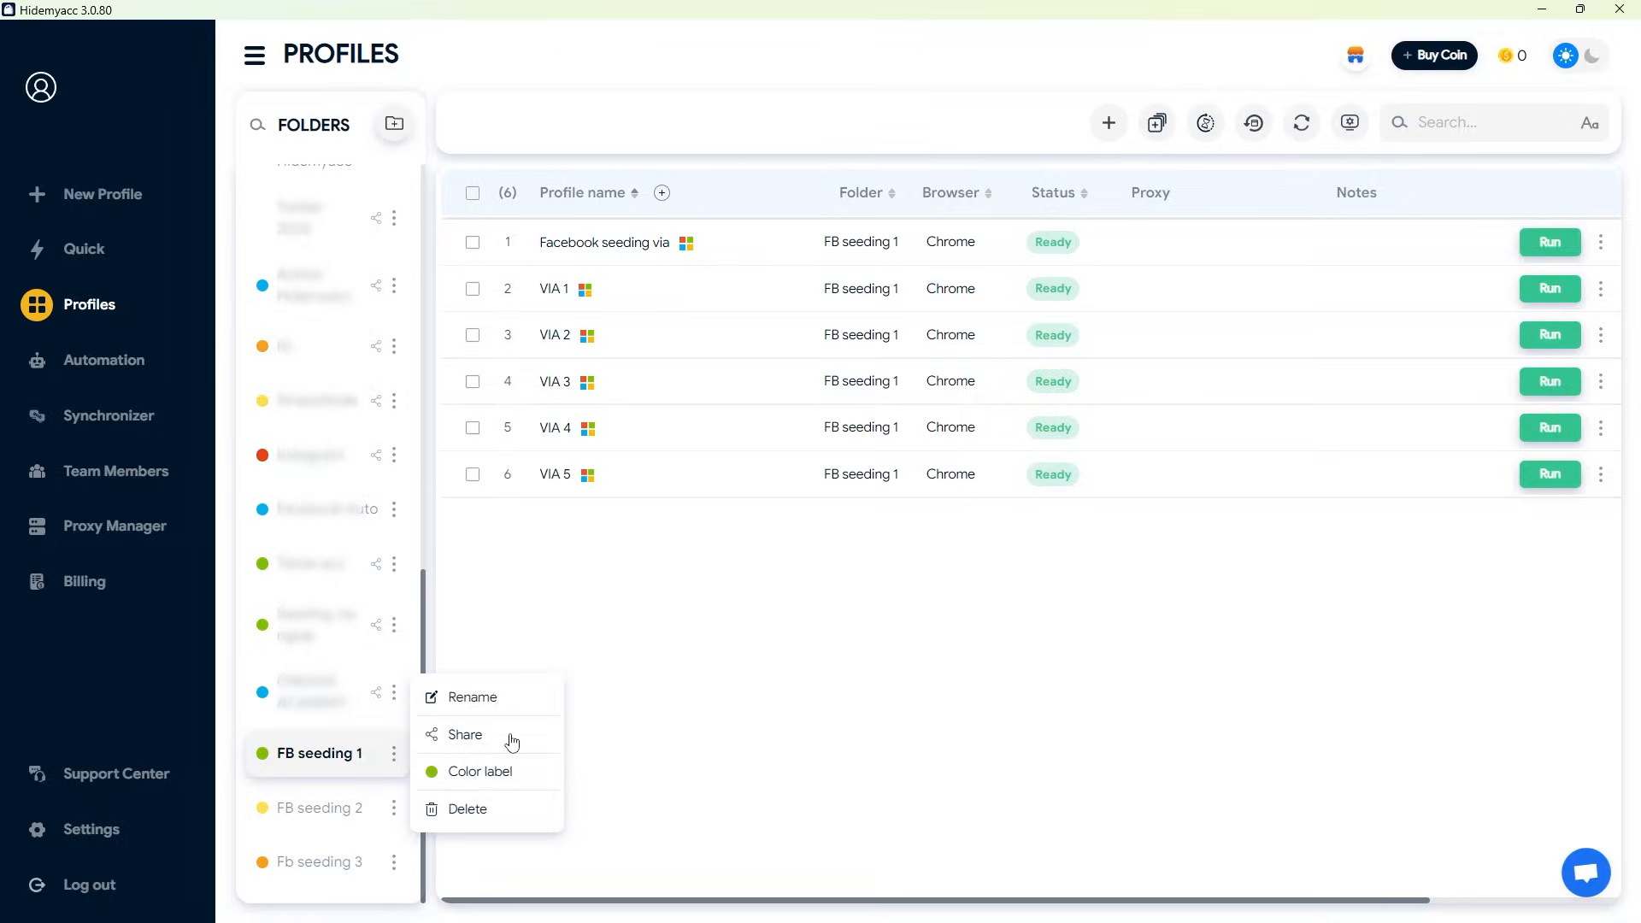
click(466, 735)
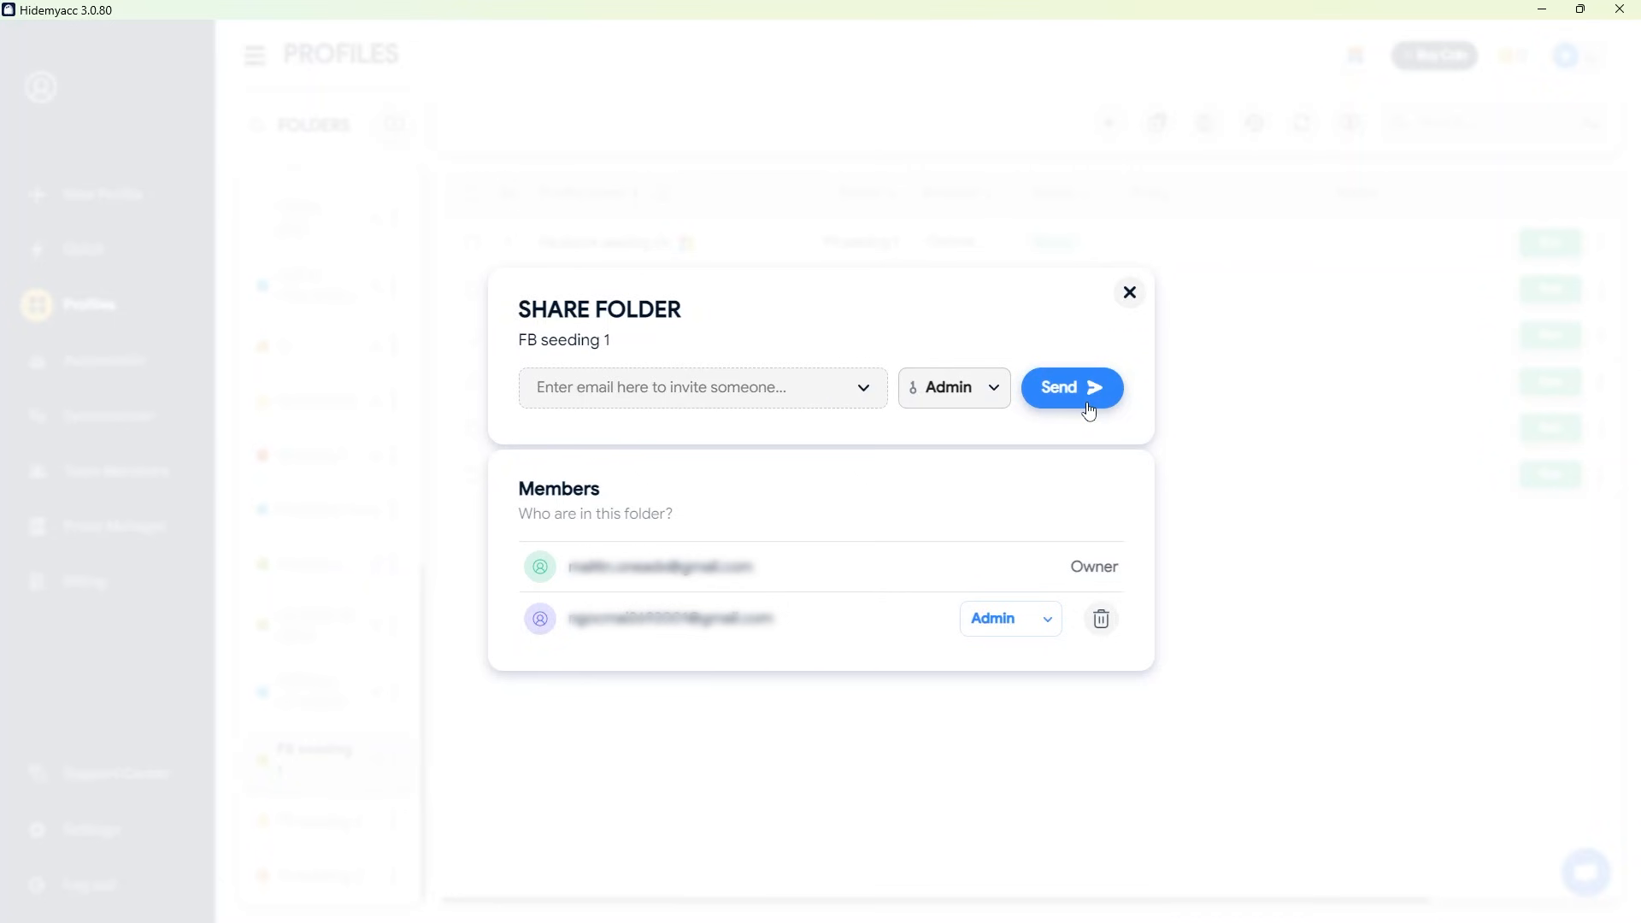
click(1130, 290)
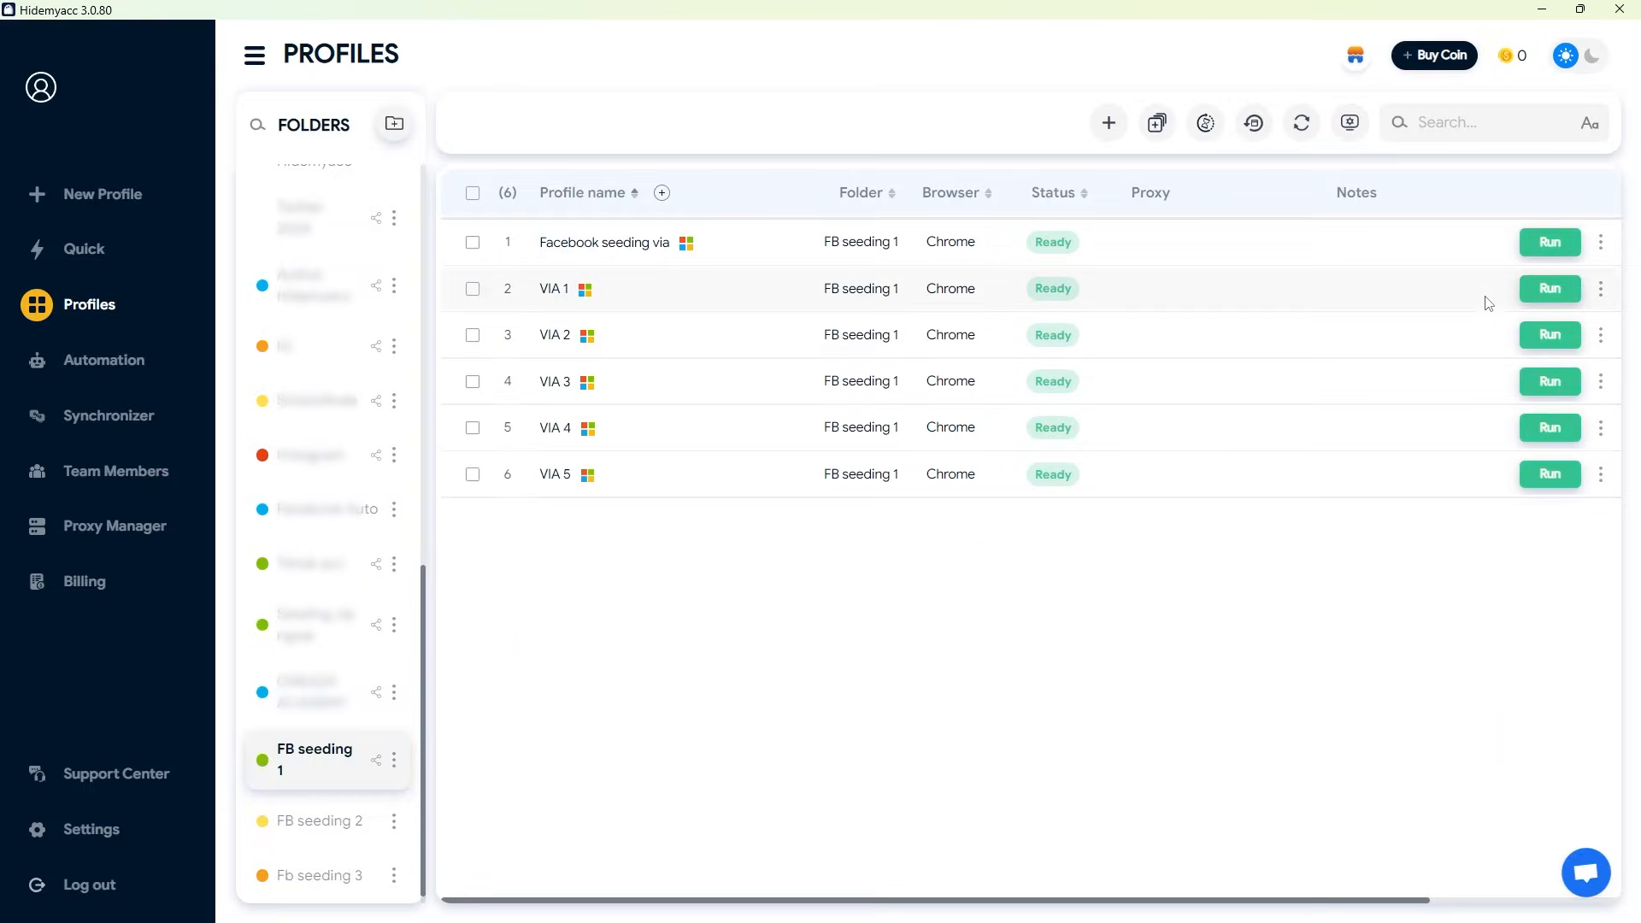
Write the note "seeding VIA US, add proxy" on the Facebook seeding via profile
text(seeding VIA US, a)
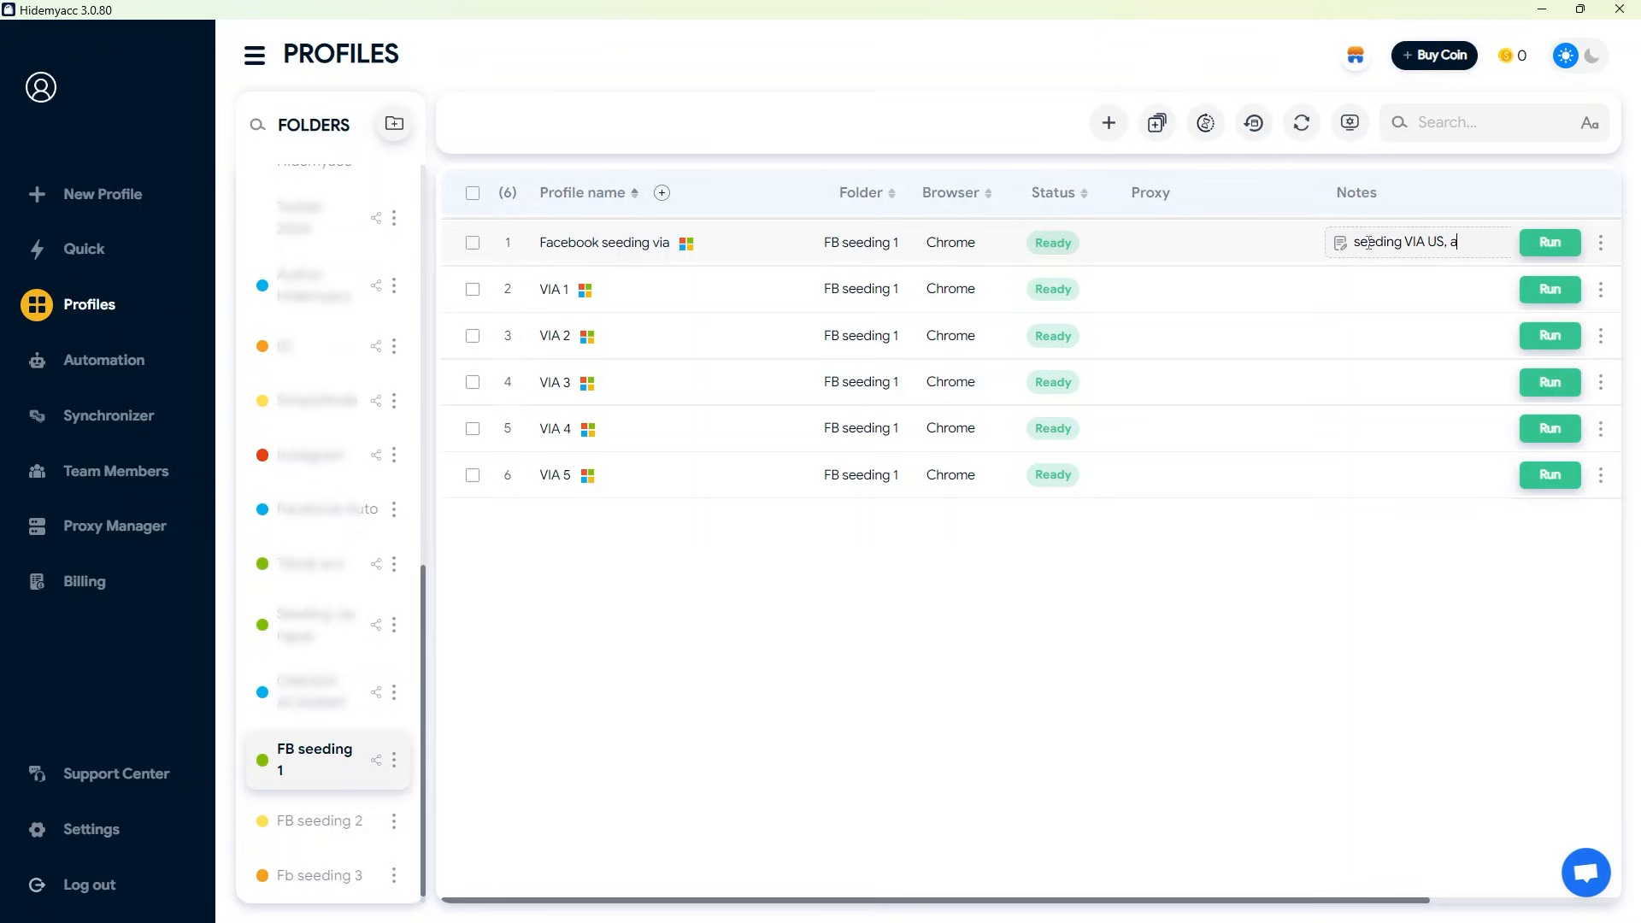
text(dd proxy)
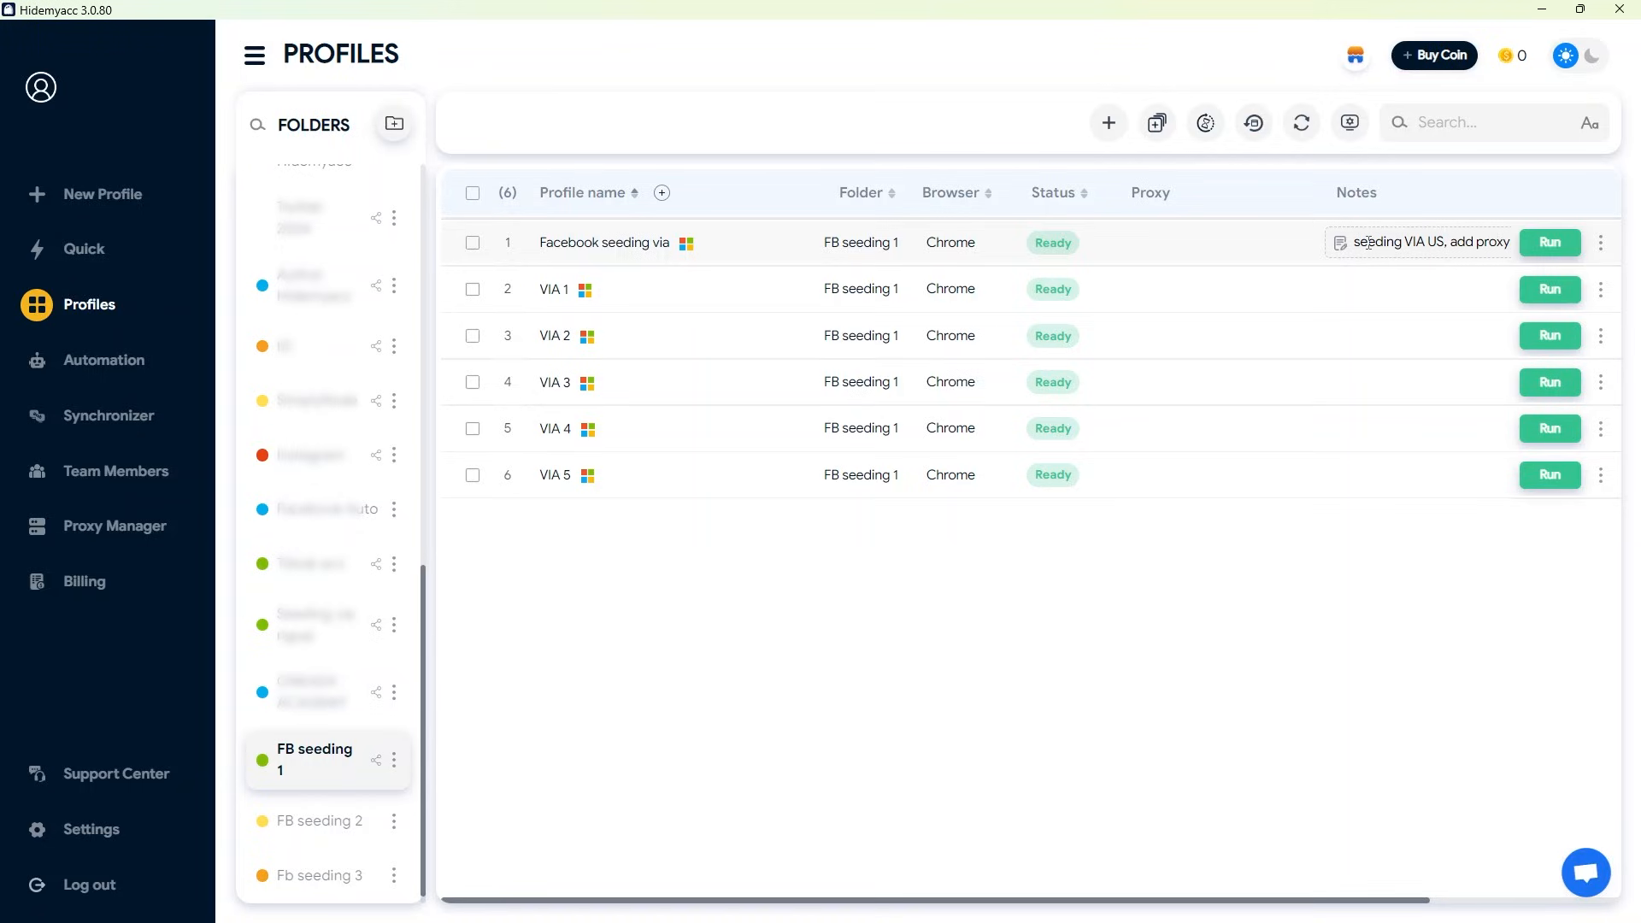